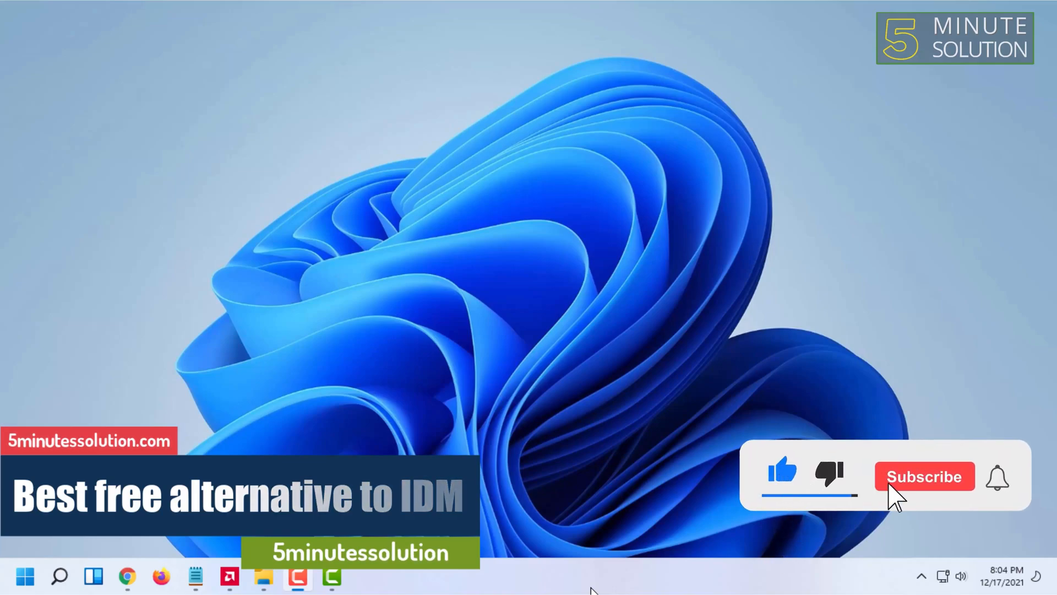
Step: Bring up Chrome and go to the Xtreme Download Manager site's DOWNLOAD section
{"action": "left_click", "coordinate": [925, 476]}
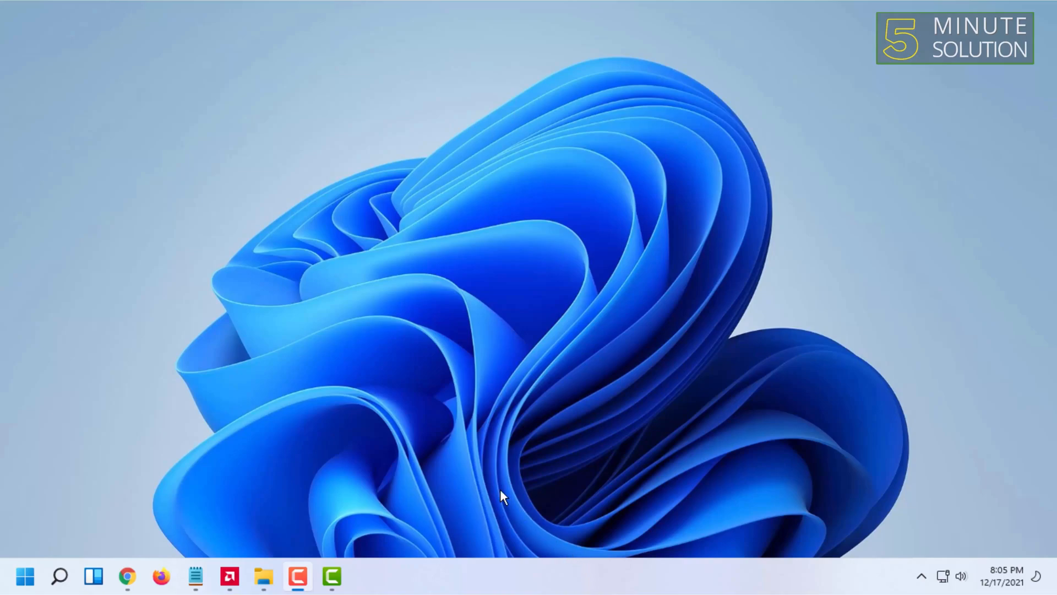
{"action": "mouse_move", "coordinate": [187, 252]}
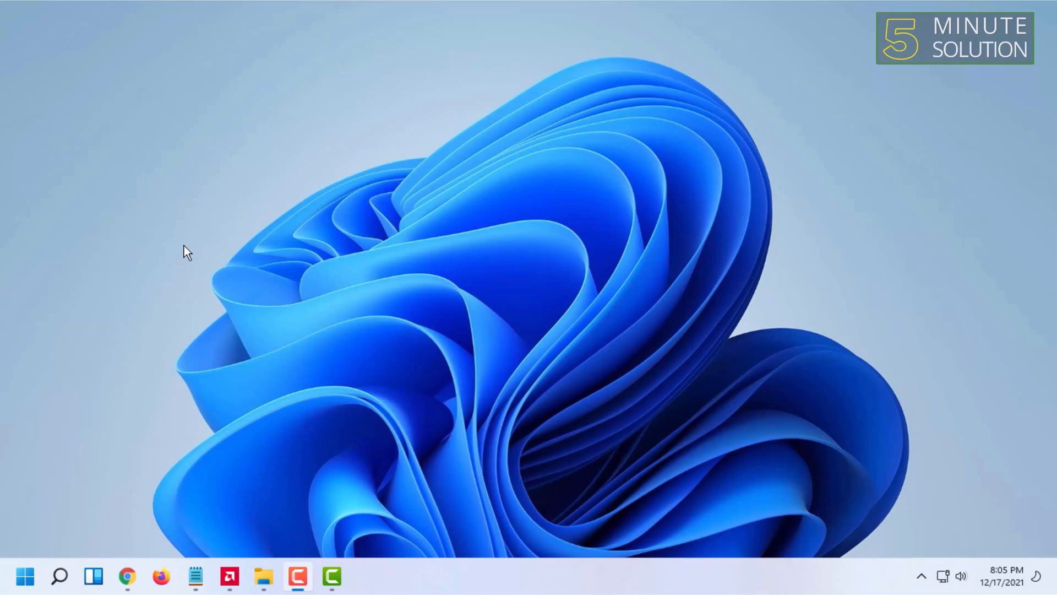
{"action": "mouse_move", "coordinate": [625, 94]}
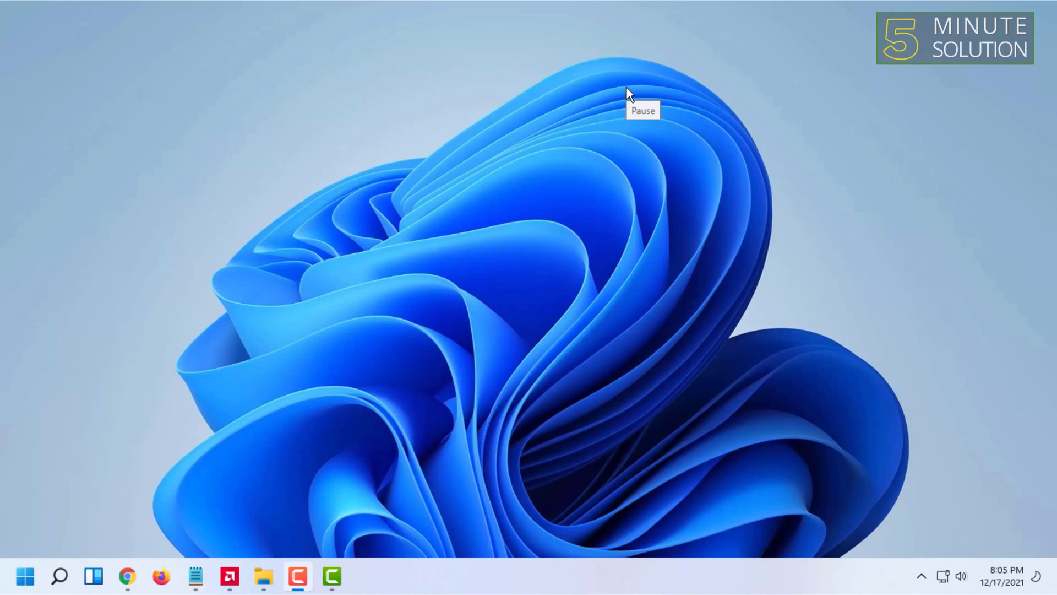
{"action": "left_click", "coordinate": [126, 577]}
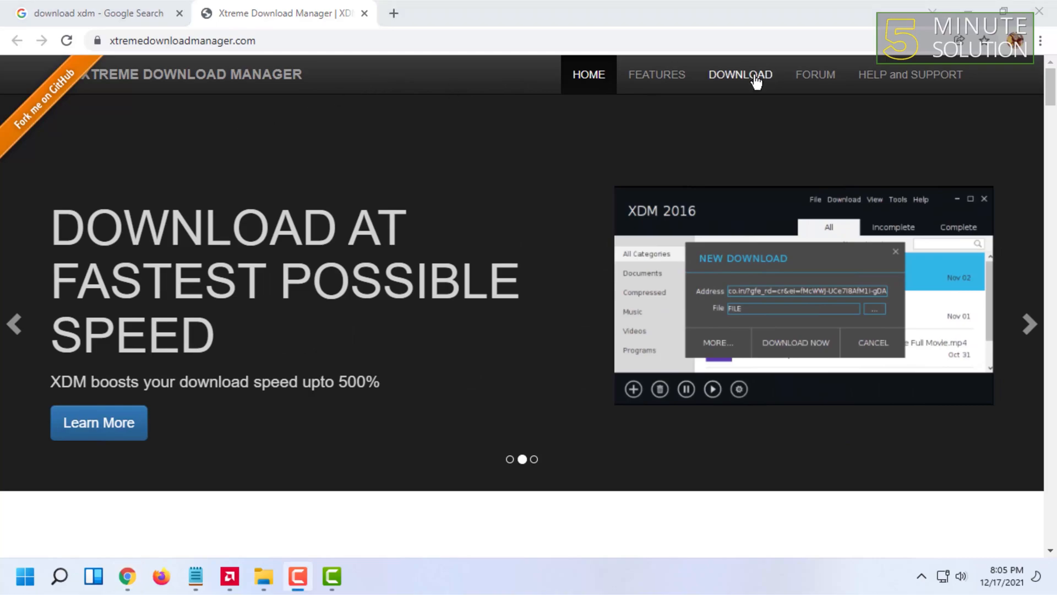
{"action": "left_click", "coordinate": [740, 74]}
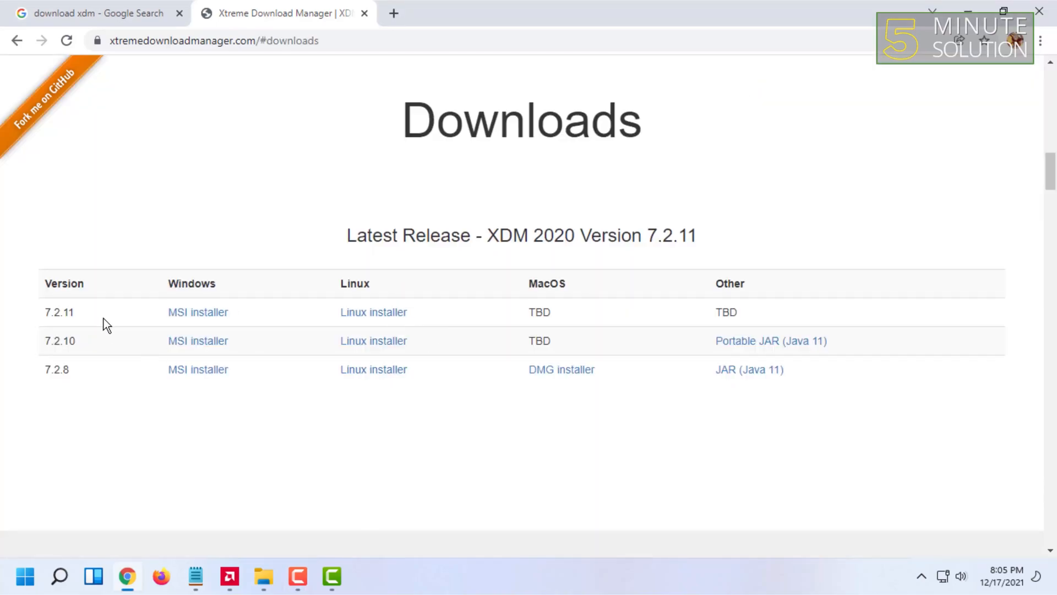
{"action": "scroll", "scroll_direction": "down", "scroll_amount": 3}
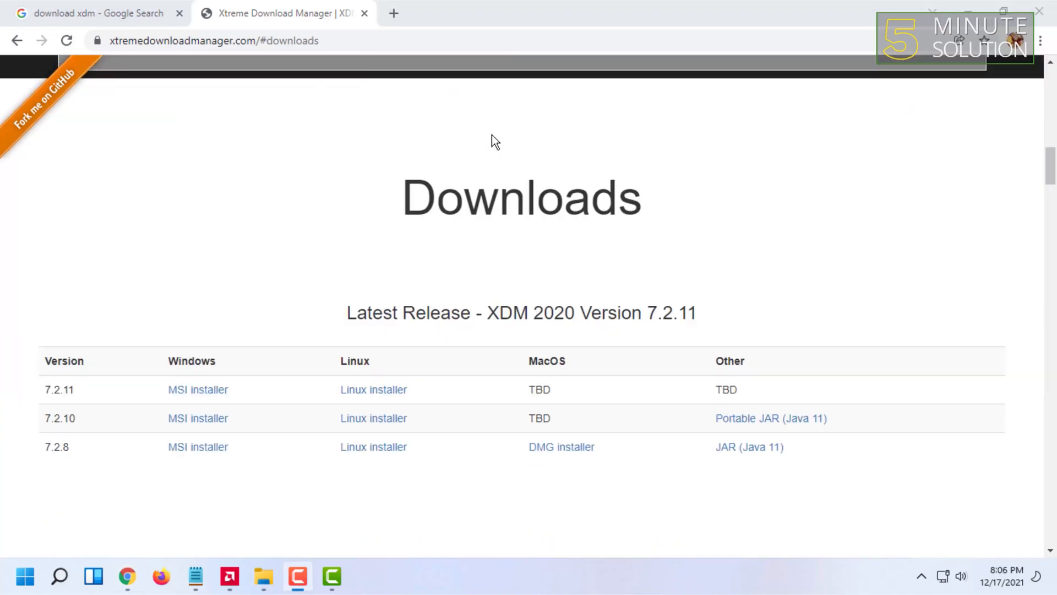
{"action": "mouse_move", "coordinate": [469, 414]}
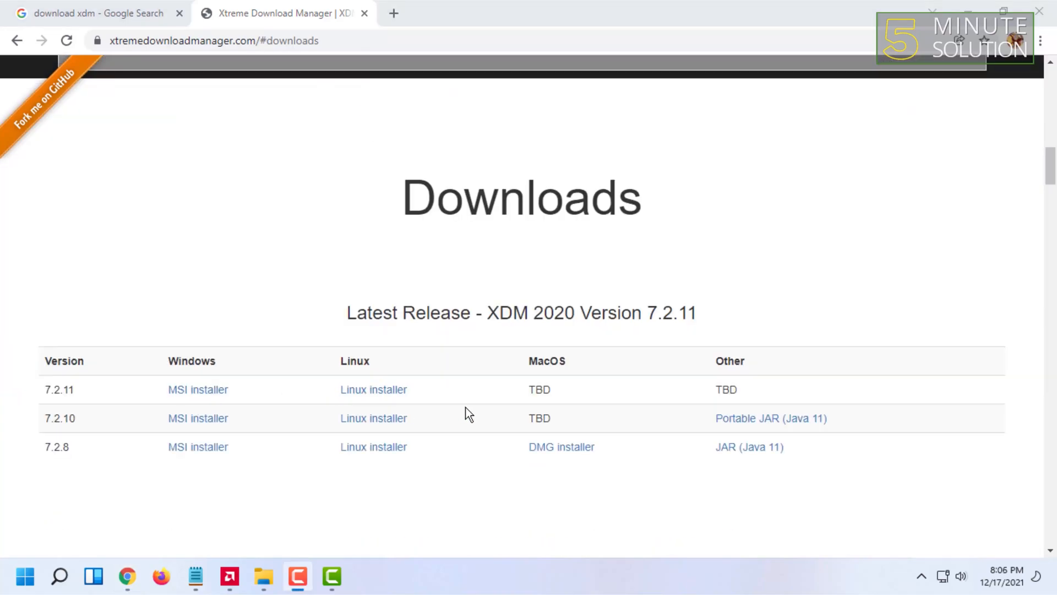
{"action": "mouse_move", "coordinate": [199, 352]}
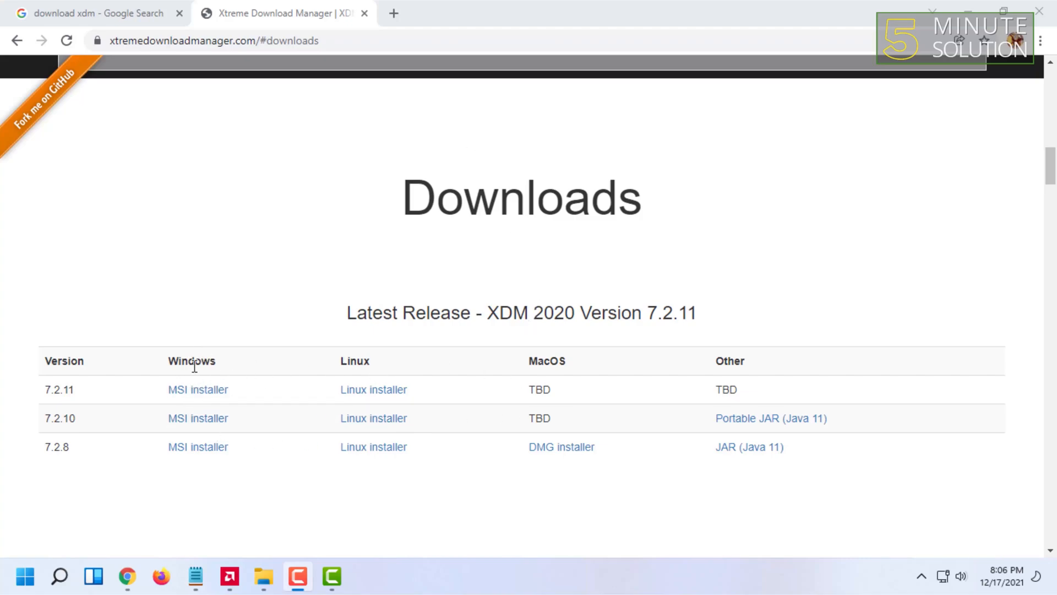
{"action": "mouse_move", "coordinate": [363, 356]}
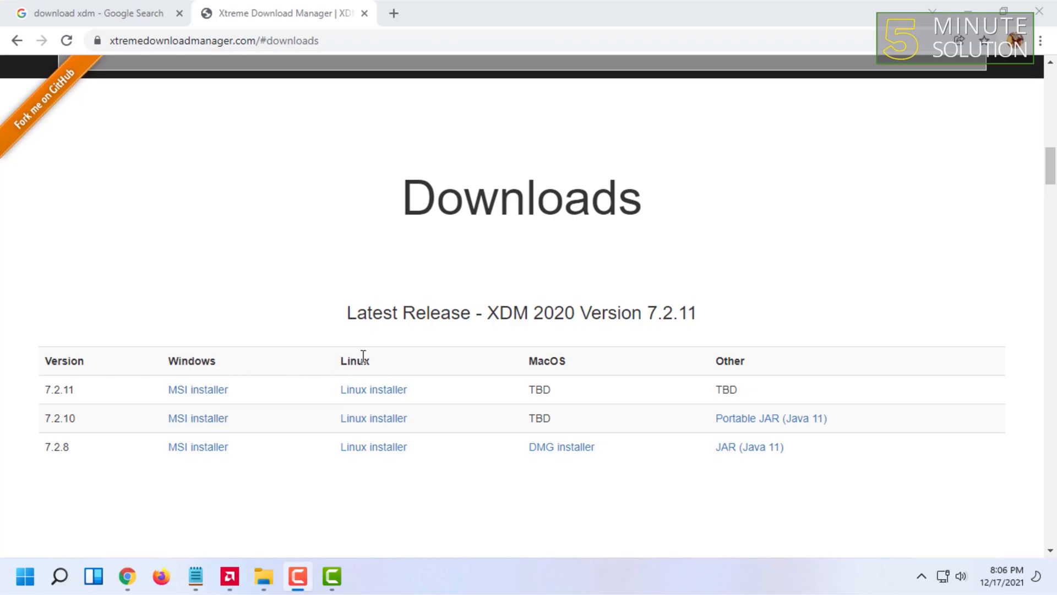
{"action": "double_click", "coordinate": [546, 361]}
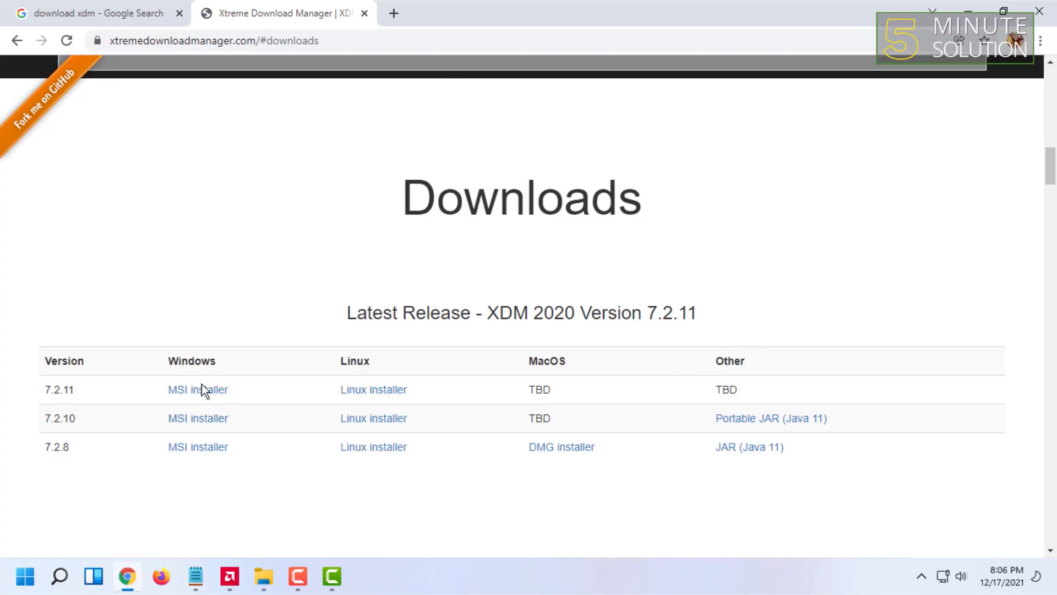
{"action": "mouse_move", "coordinate": [130, 398]}
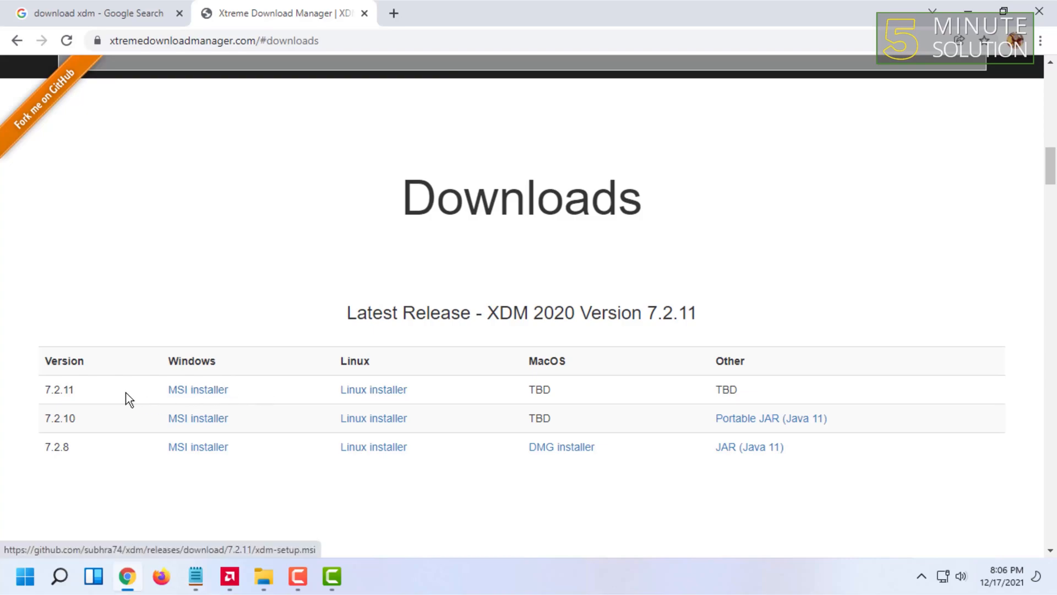
Step: Download the XDM 7.2.11 MSI installer and return to the 'download xdm' search tab
{"action": "left_click", "coordinate": [198, 389]}
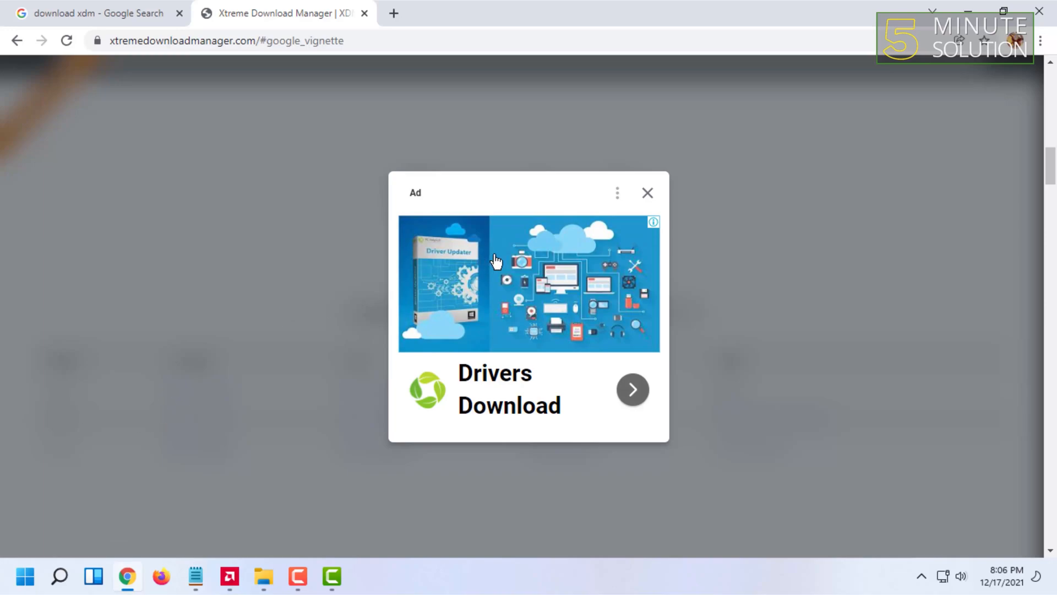
{"action": "mouse_move", "coordinate": [640, 228]}
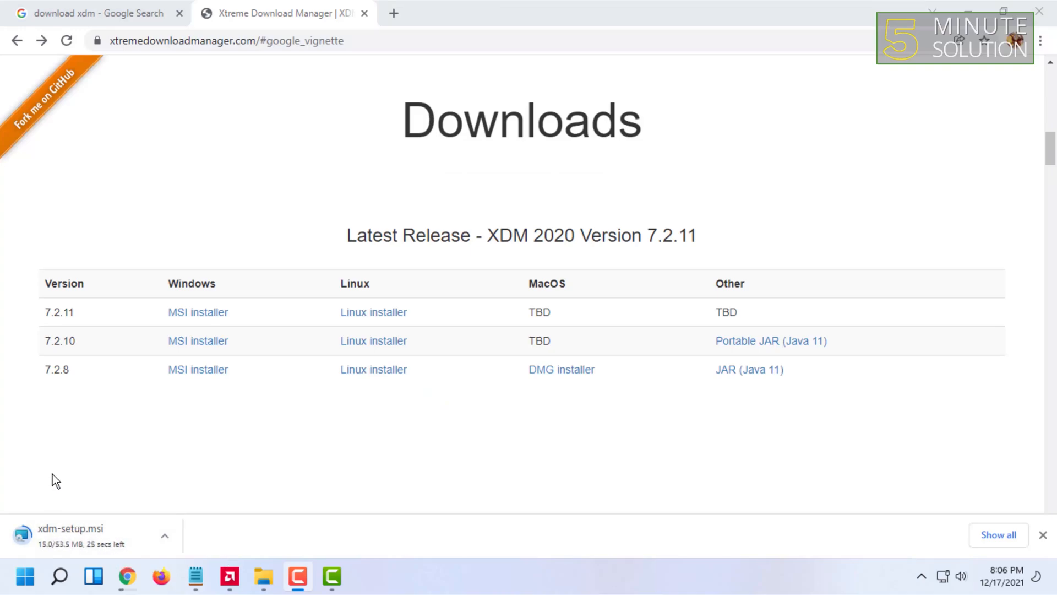
{"action": "left_click", "coordinate": [94, 12]}
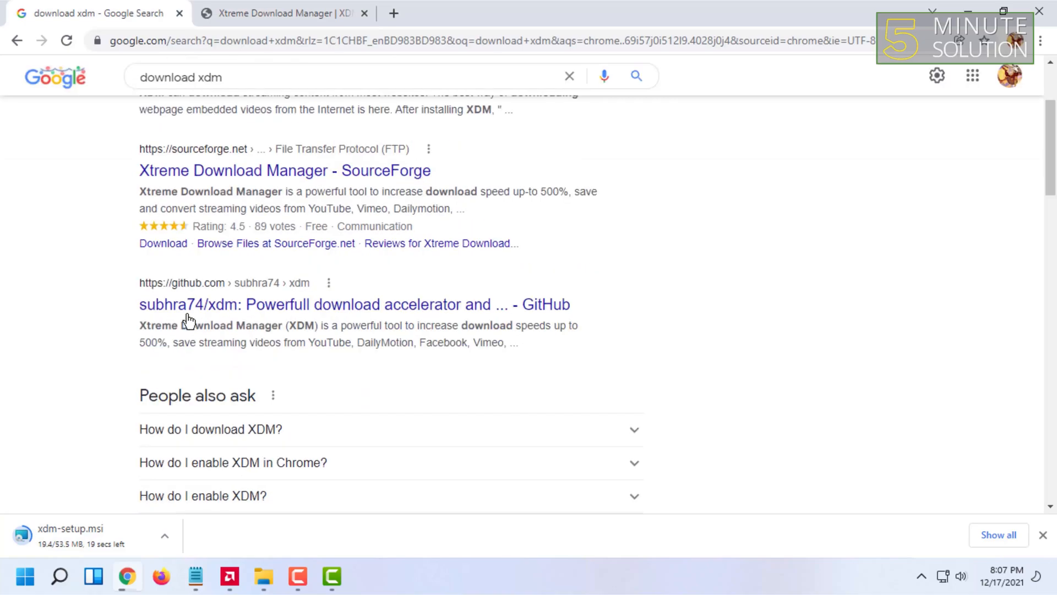
Step: Open the subhra74/xdm GitHub result from the search results
{"action": "left_click", "coordinate": [354, 304]}
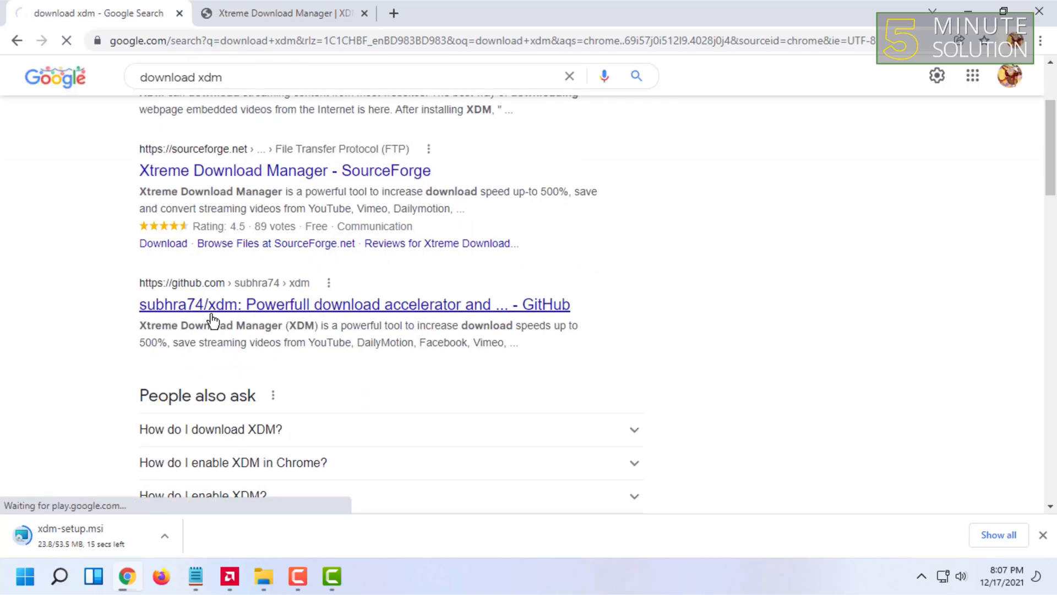
{"action": "left_click", "coordinate": [353, 304]}
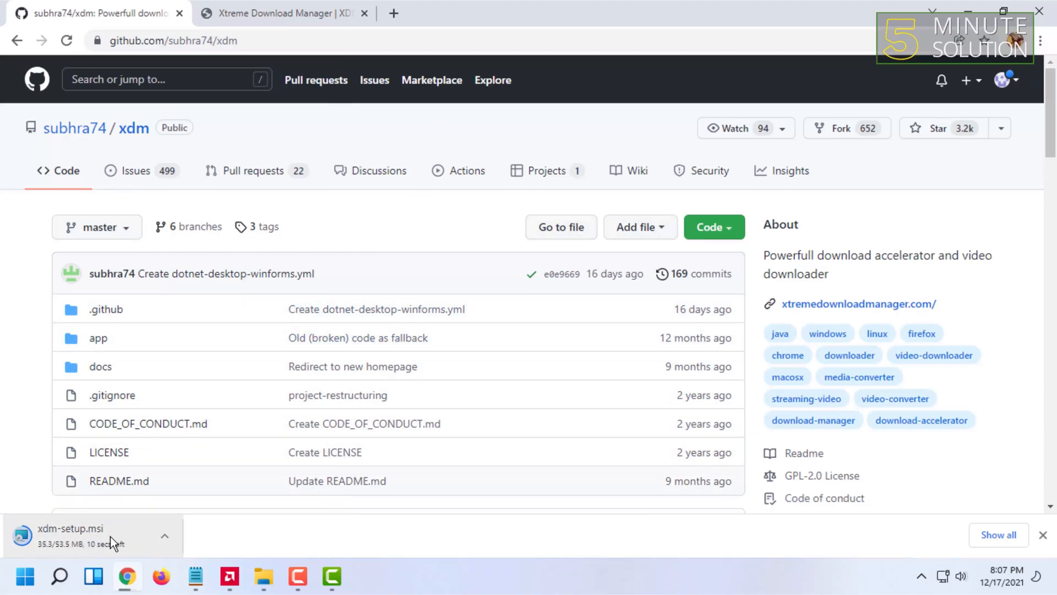
{"action": "mouse_move", "coordinate": [691, 354]}
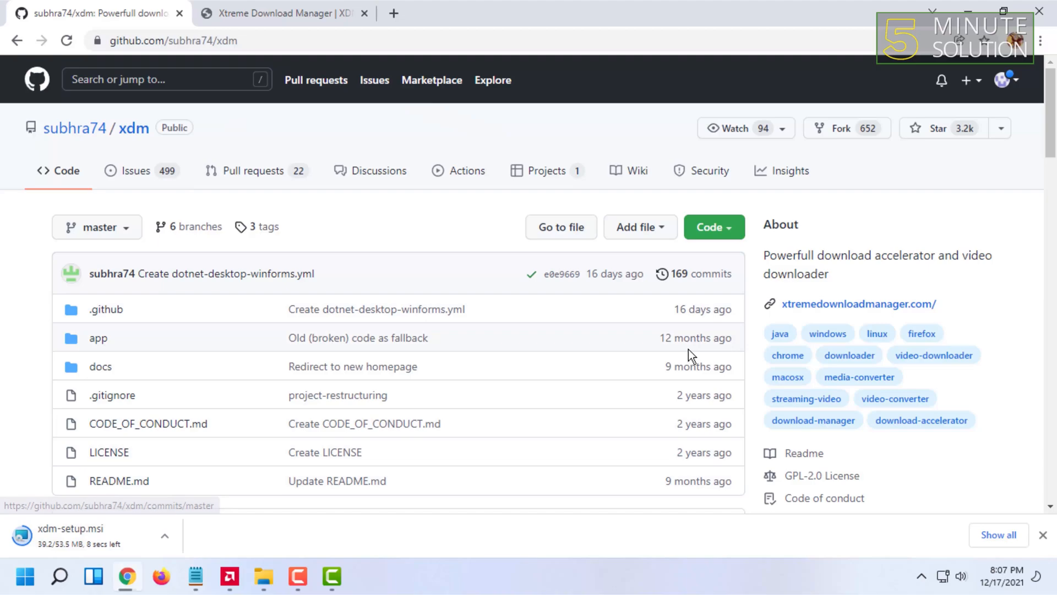
{"action": "mouse_move", "coordinate": [216, 263]}
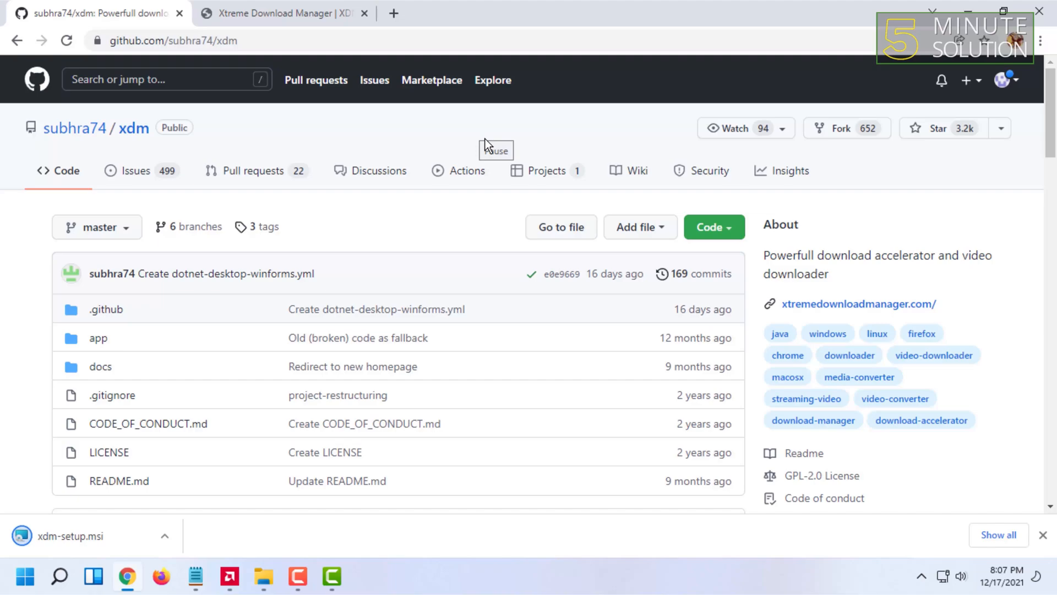
{"action": "mouse_move", "coordinate": [290, 197]}
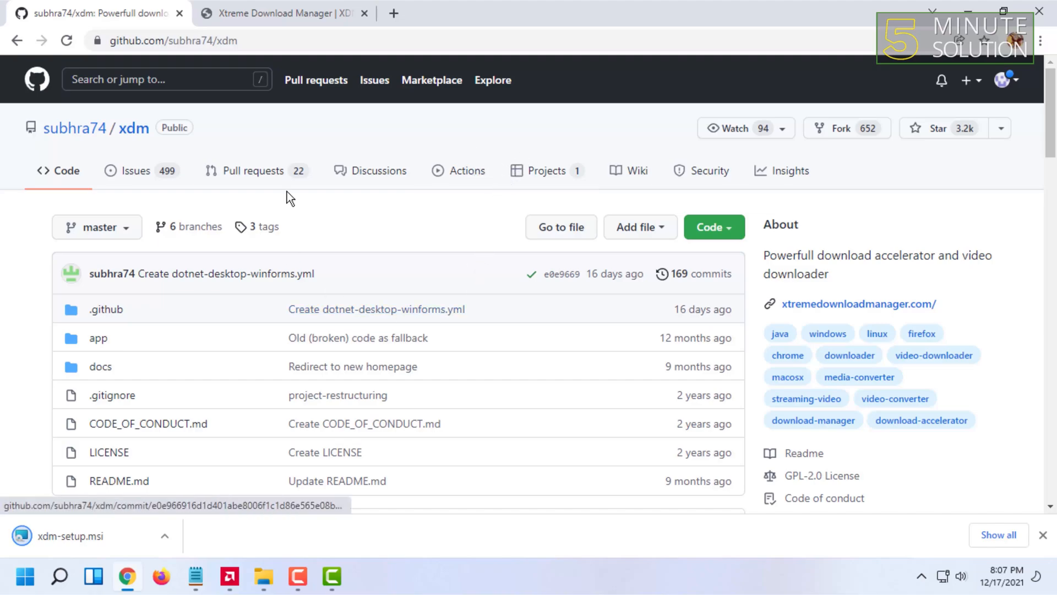